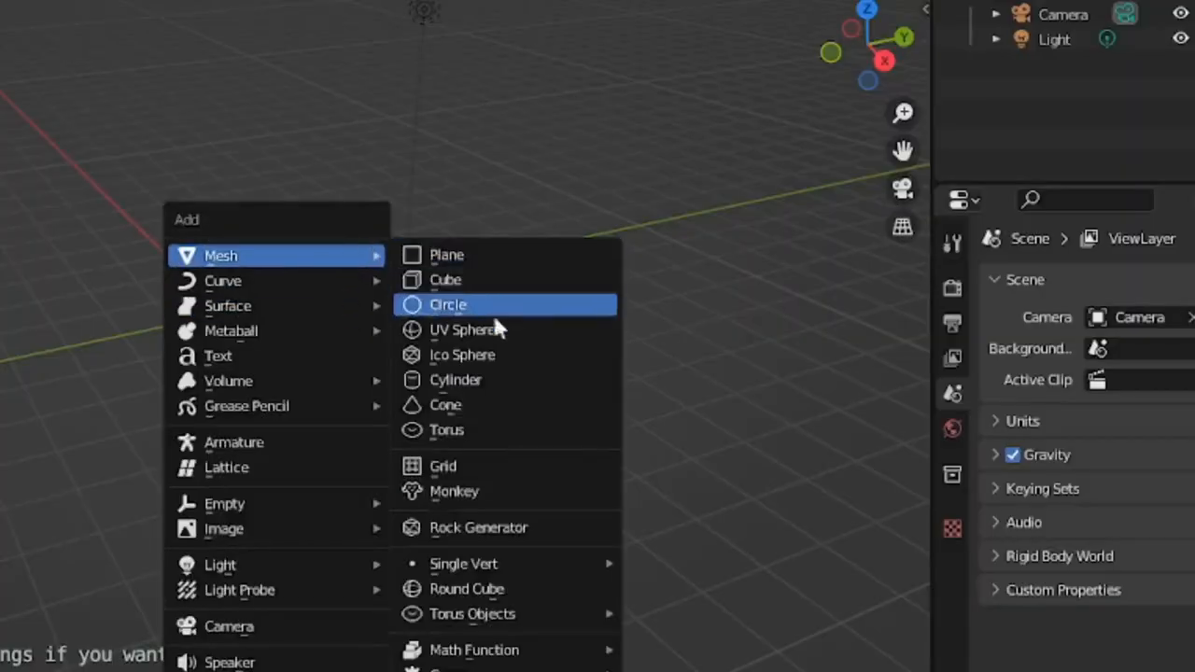
Step: Add a cylinder mesh as the starting shape for the can
click(456, 379)
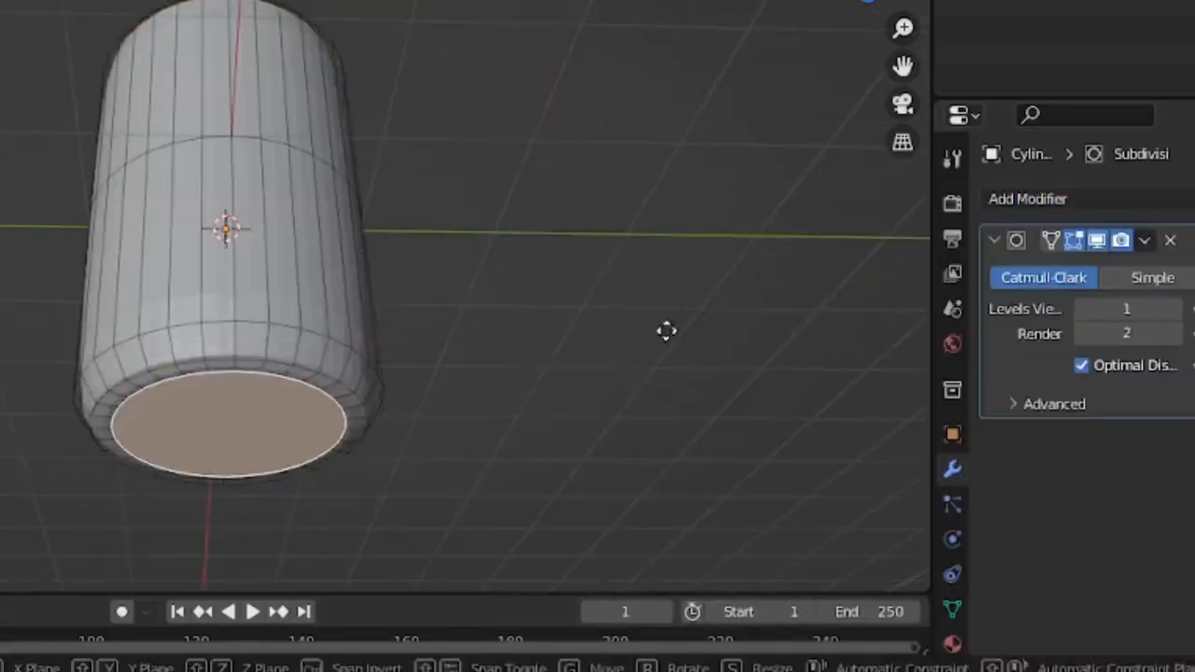
Step: Add a Catmull-Clark Subdivision Surface modifier (viewport 1, render 2) to round the cylinder
scroll(down, 3)
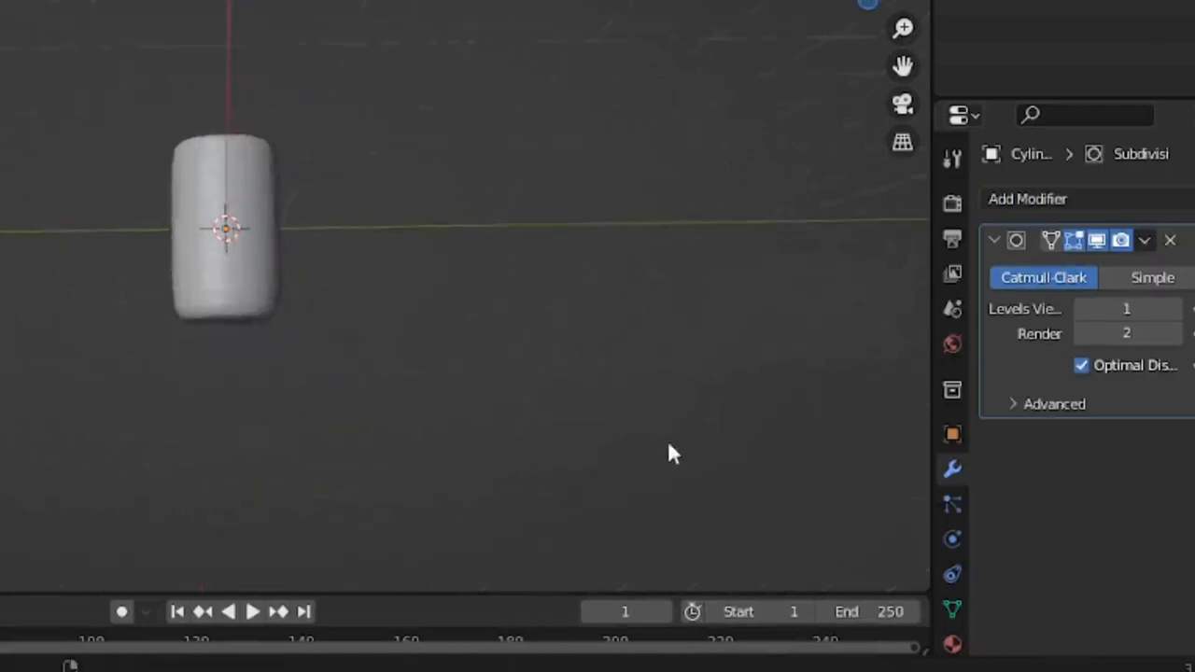
drag(672, 454, 661, 76)
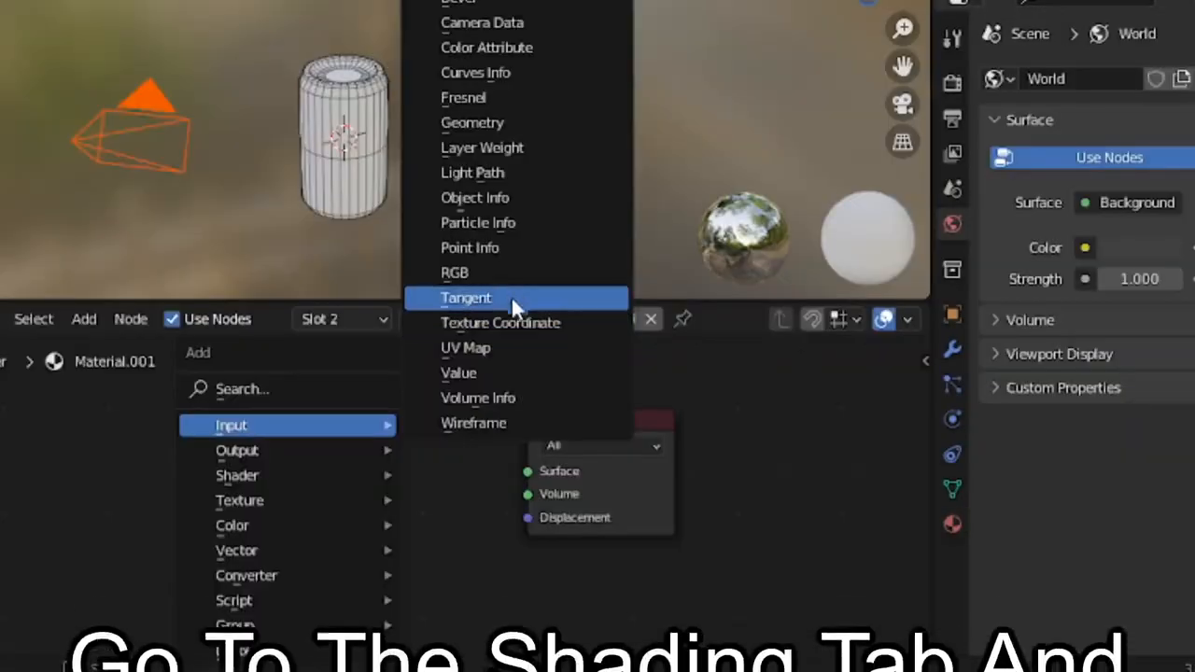
mouse_move(515, 198)
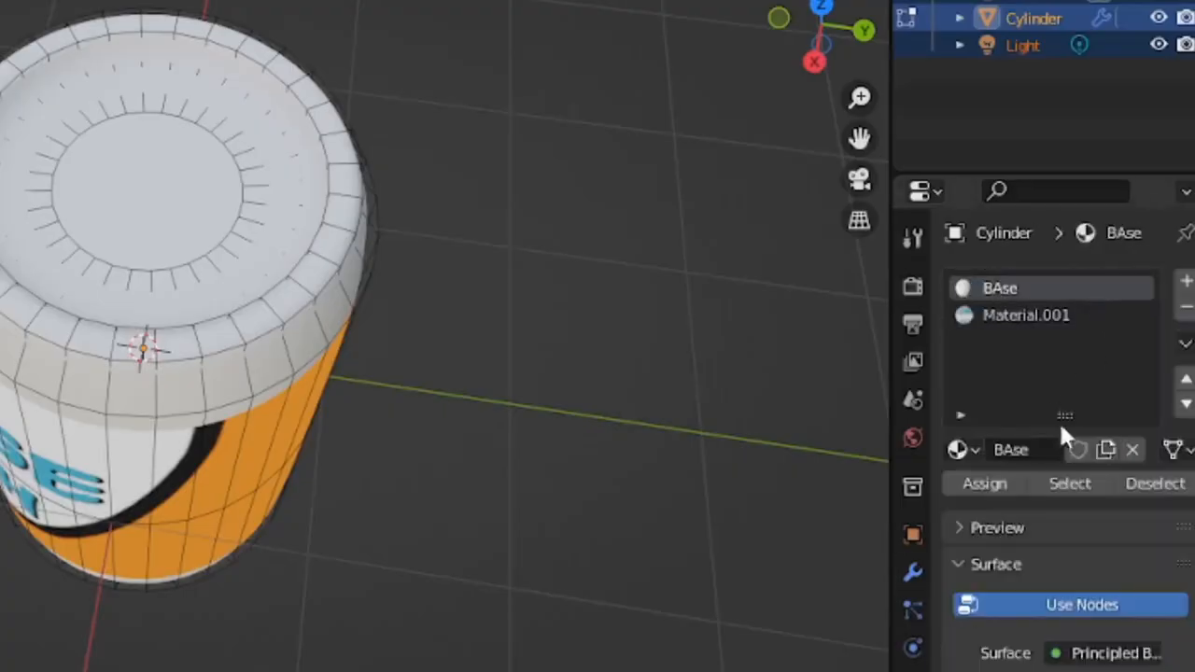
Step: Add a third material slot and create Material.002 in it for the top rim
click(1184, 280)
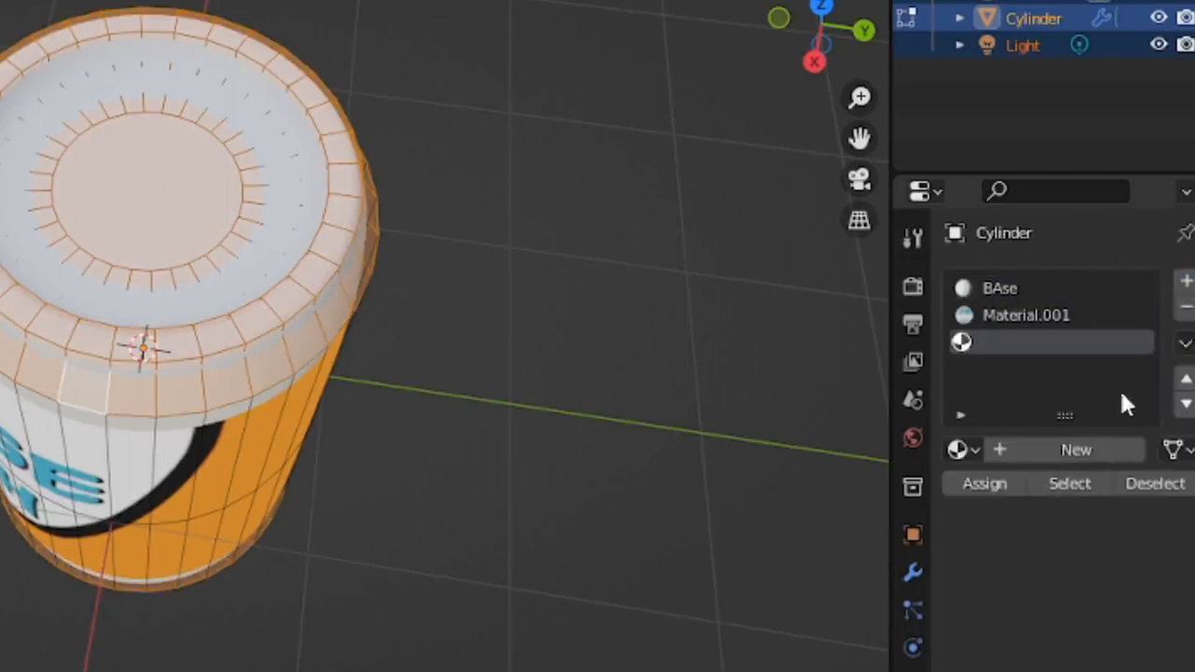
click(1076, 448)
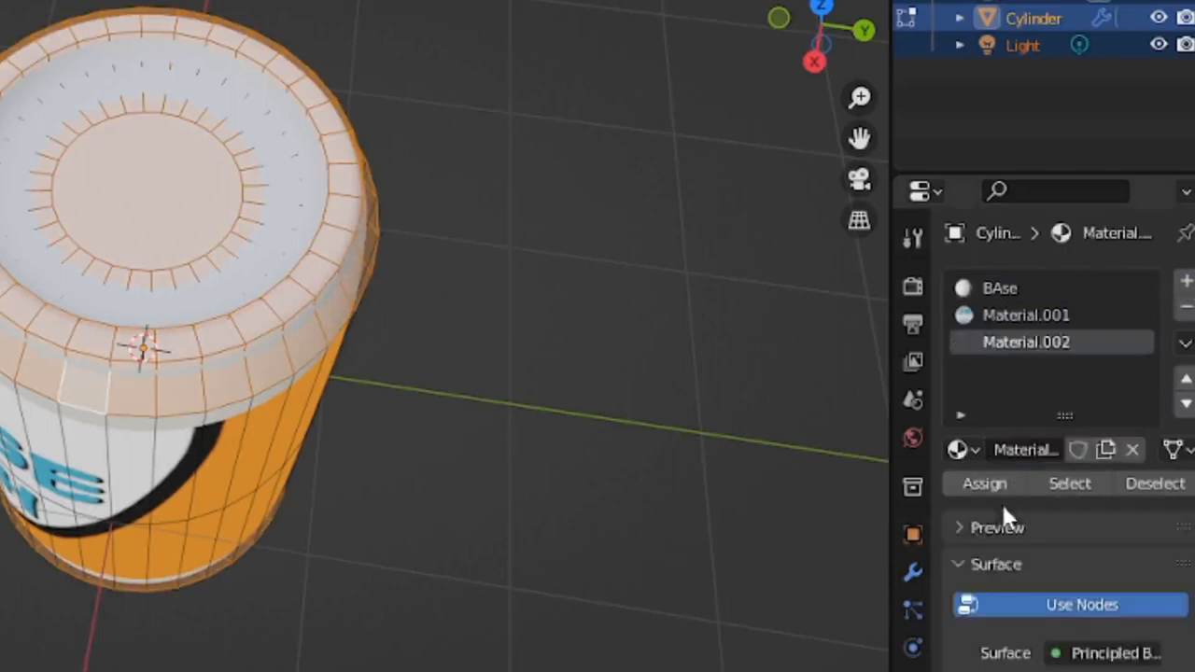